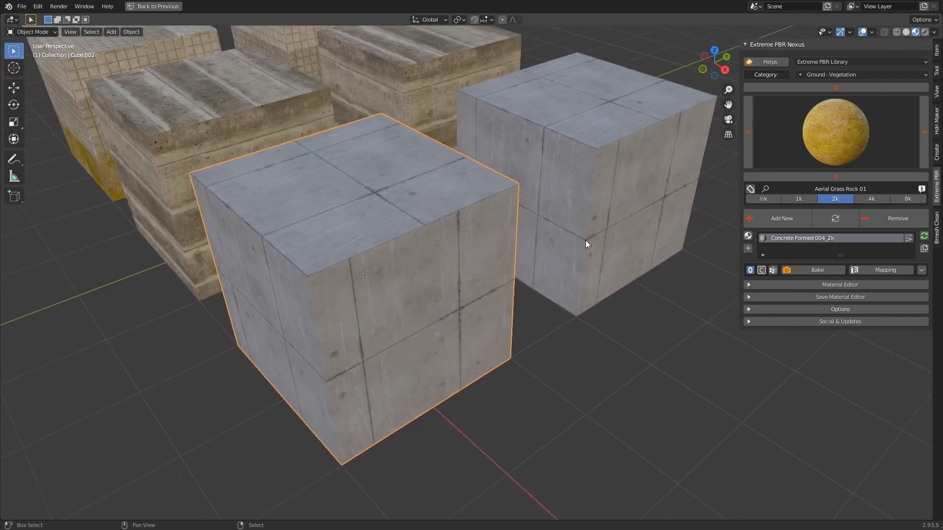
Choose Leather Black 001 from the Leather category and replace the concrete cubes' material.
left_click(860, 74)
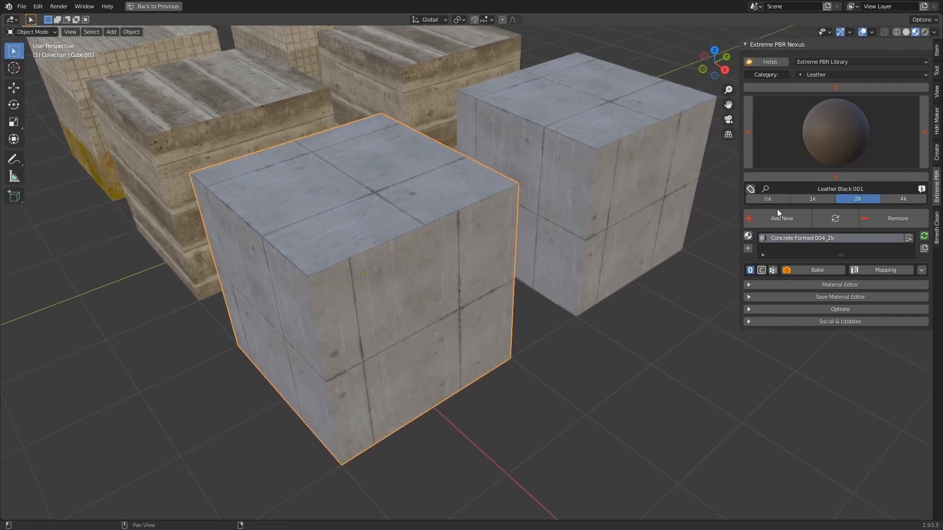
mouse_move(835, 218)
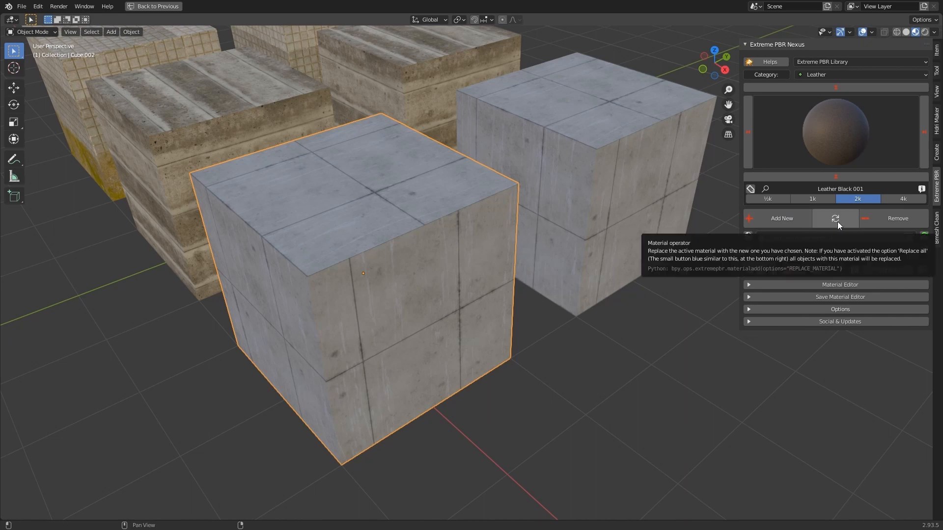
left_click(835, 218)
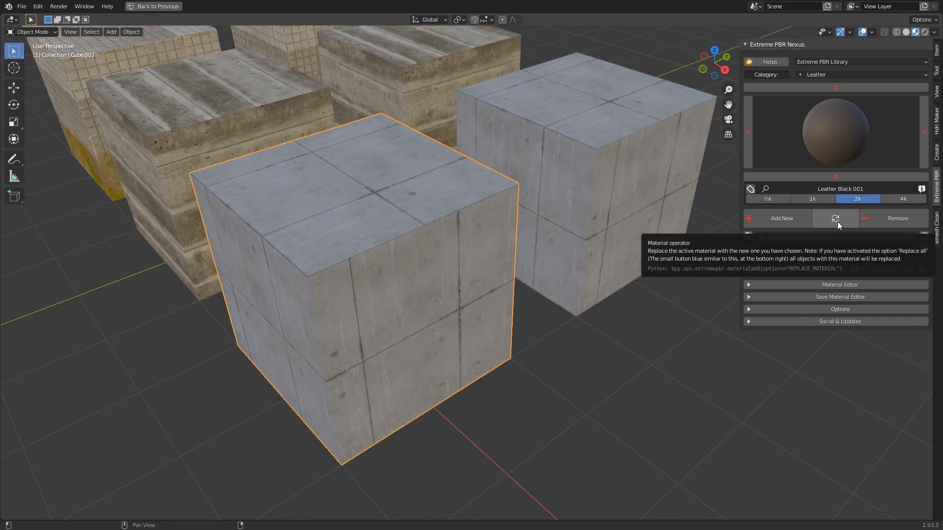
left_click(835, 218)
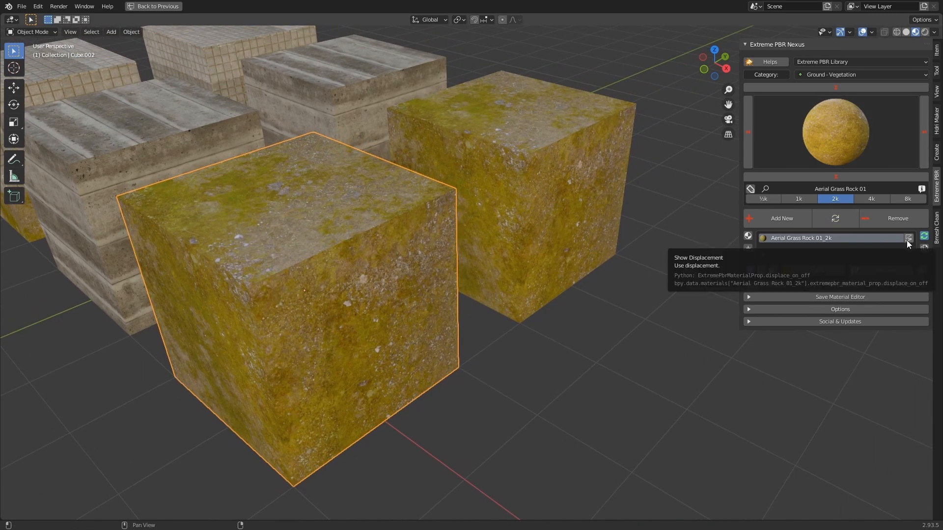
Swap the mossy cubes' material for Leather Perforated 001 from Leather - Stitching.
left_click(862, 73)
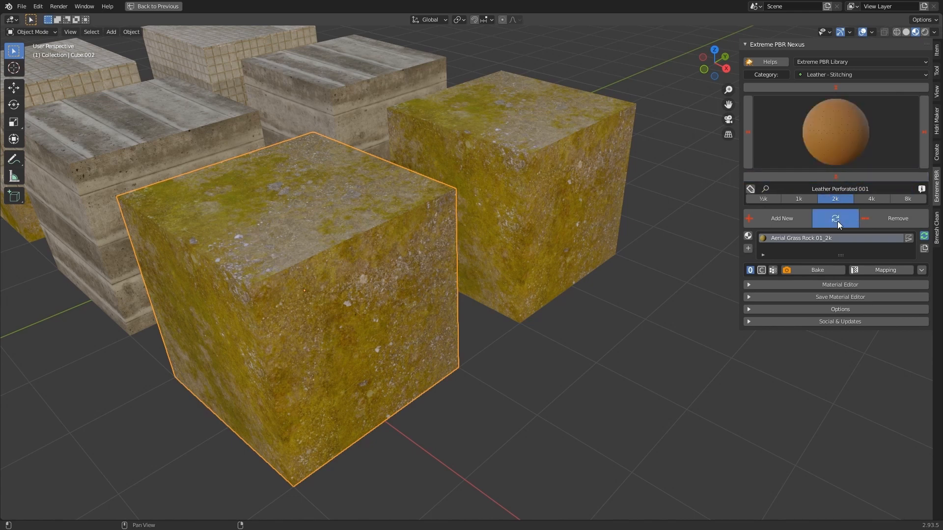
left_click(835, 218)
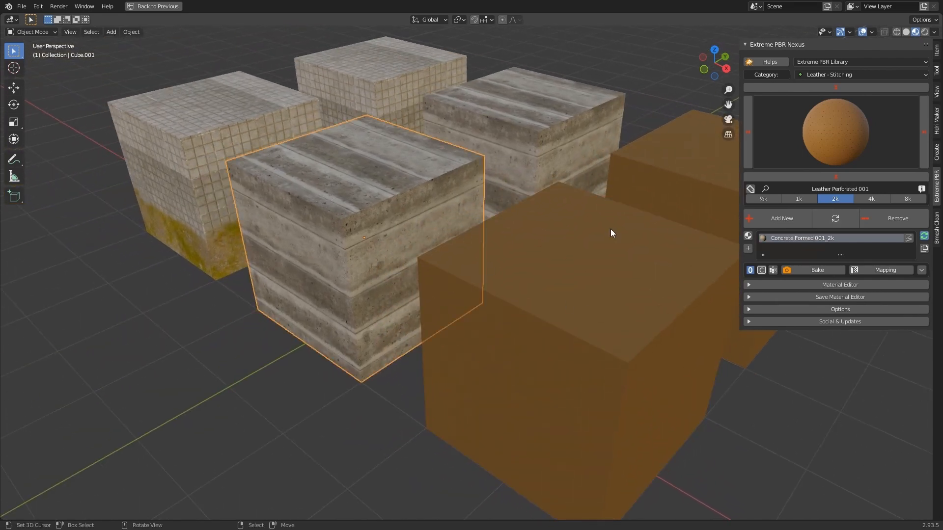
Replace the concrete cube's material with Metal Walkway 001 at 1k from Metal - Grid.
left_click(861, 74)
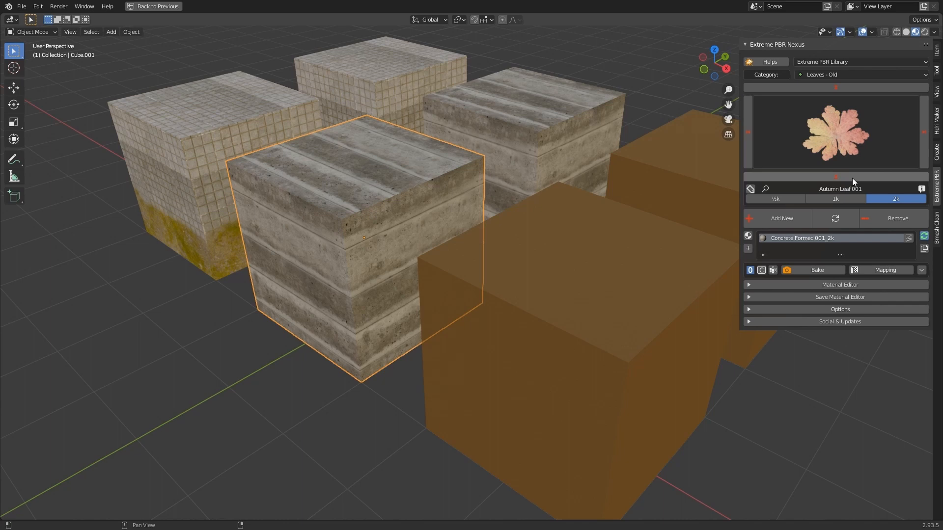
left_click(861, 73)
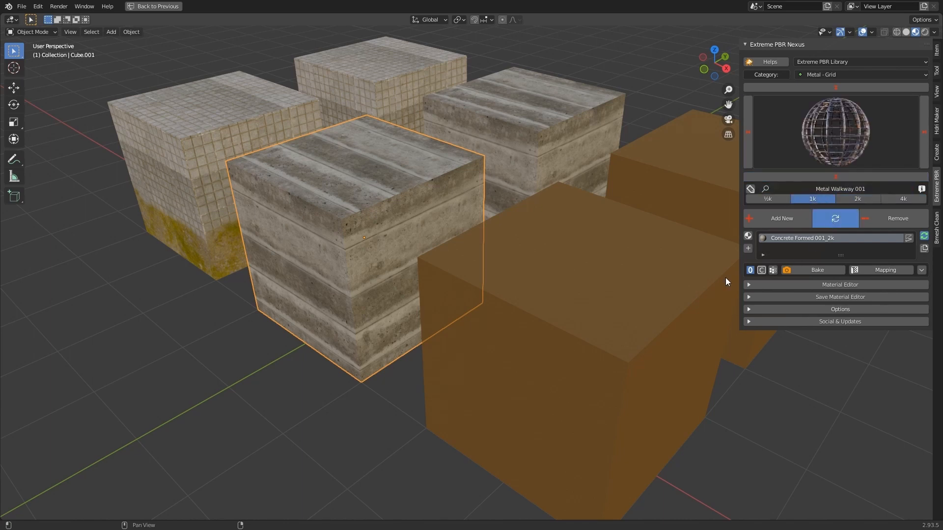
left_click(834, 218)
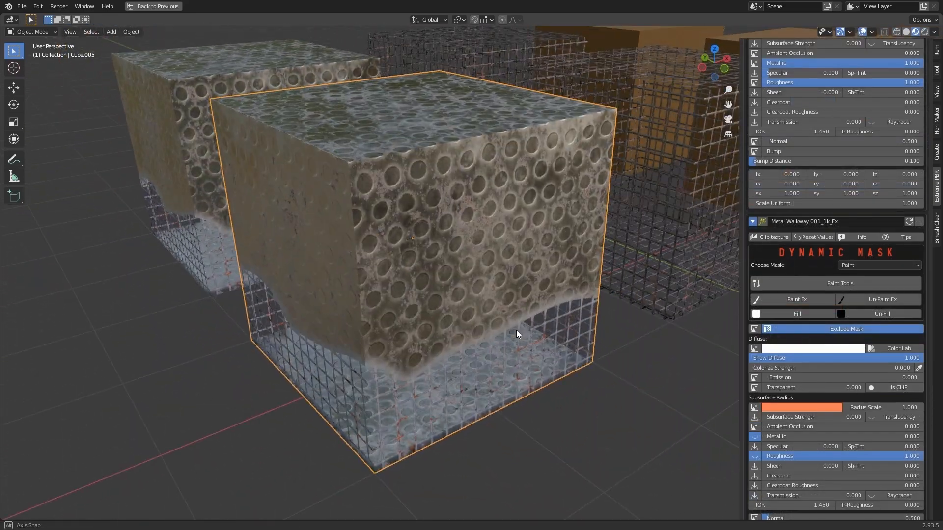
Paint a perforated-metal layer over the upper part of the front walkway cube.
left_click_drag(515, 334, 474, 275)
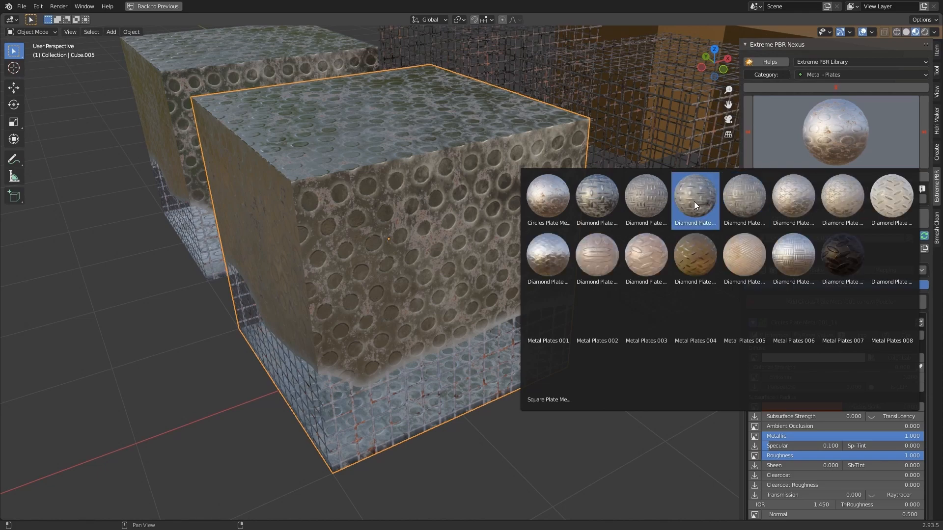
Choose a Diamond Plate material from the Metal - Plates category.
left_click(695, 201)
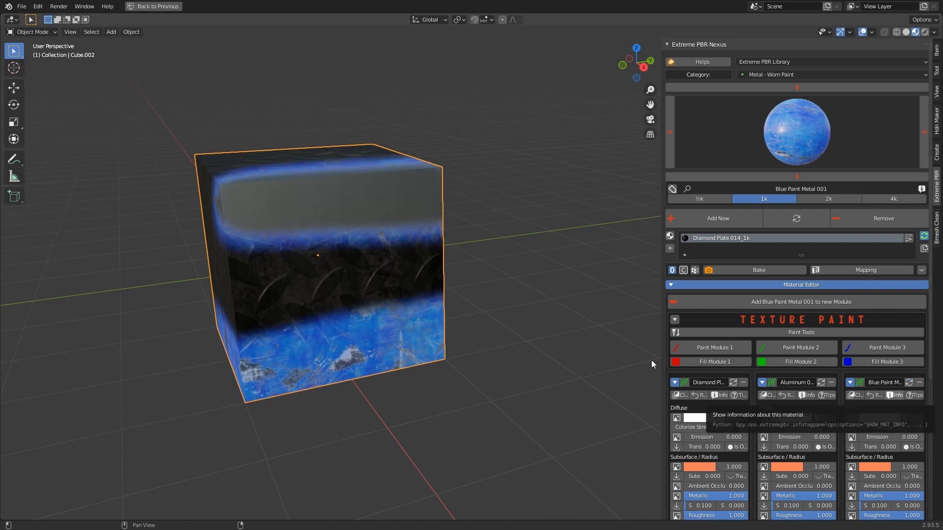
Replace the cube's first two paint modules with Parquet materials.
left_click(832, 74)
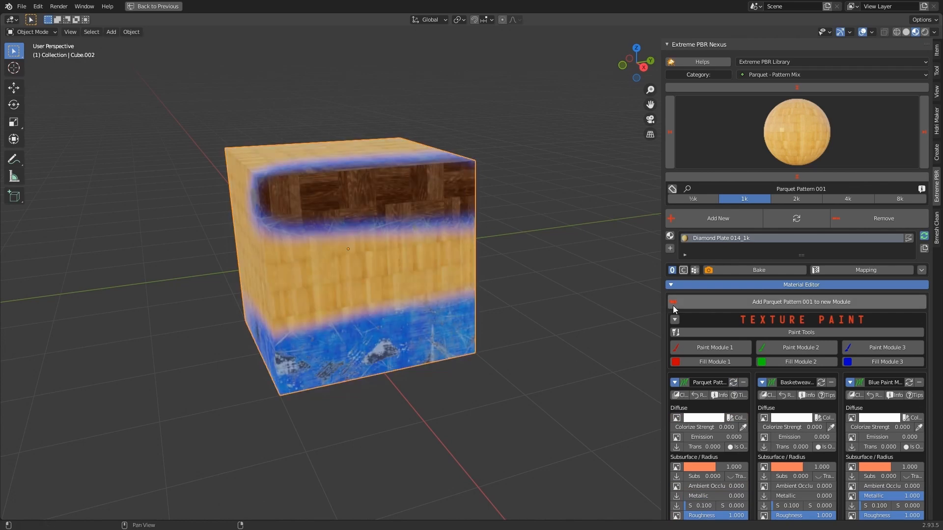
mouse_move(832, 382)
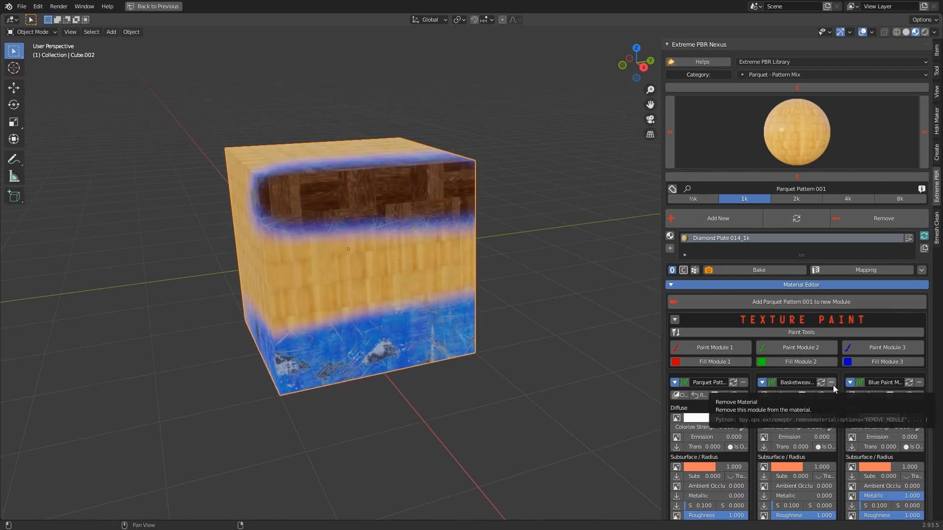
Remove the Blue Paint Metal module, leaving only the two parquet modules.
left_click(919, 382)
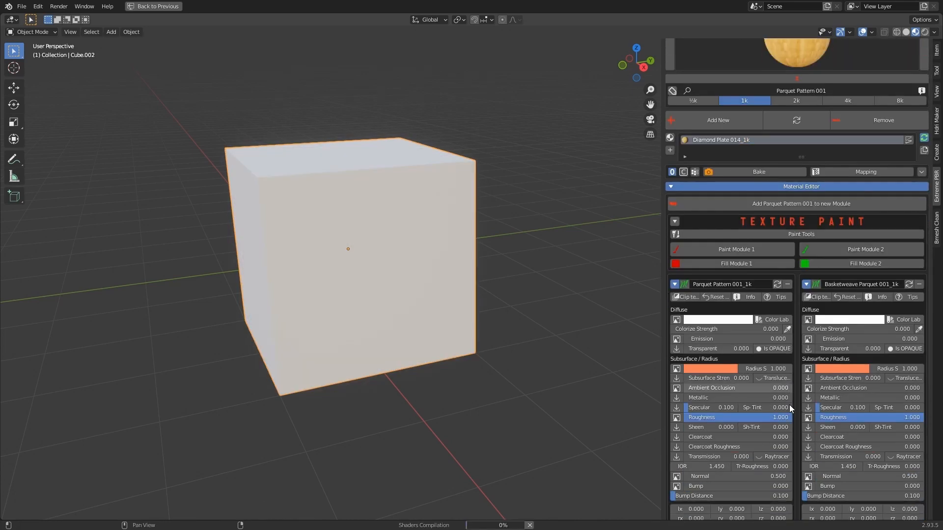
scroll("down", 3)
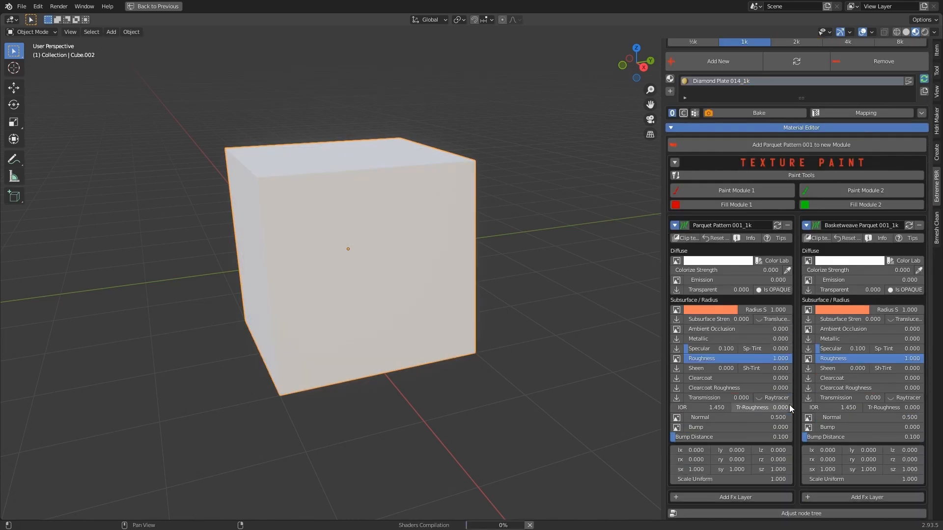